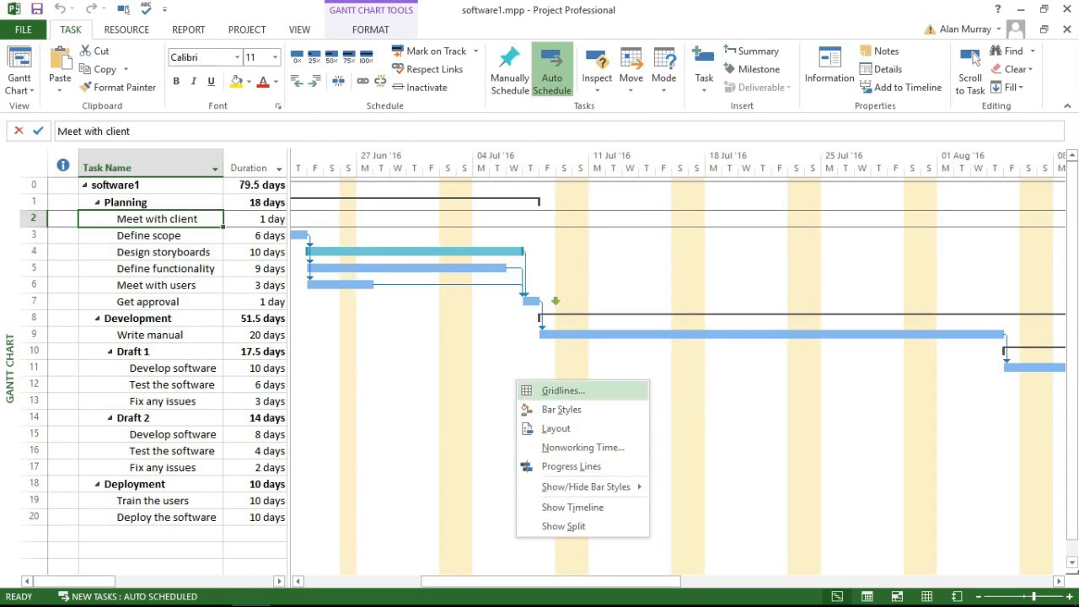
mouse_move(582, 447)
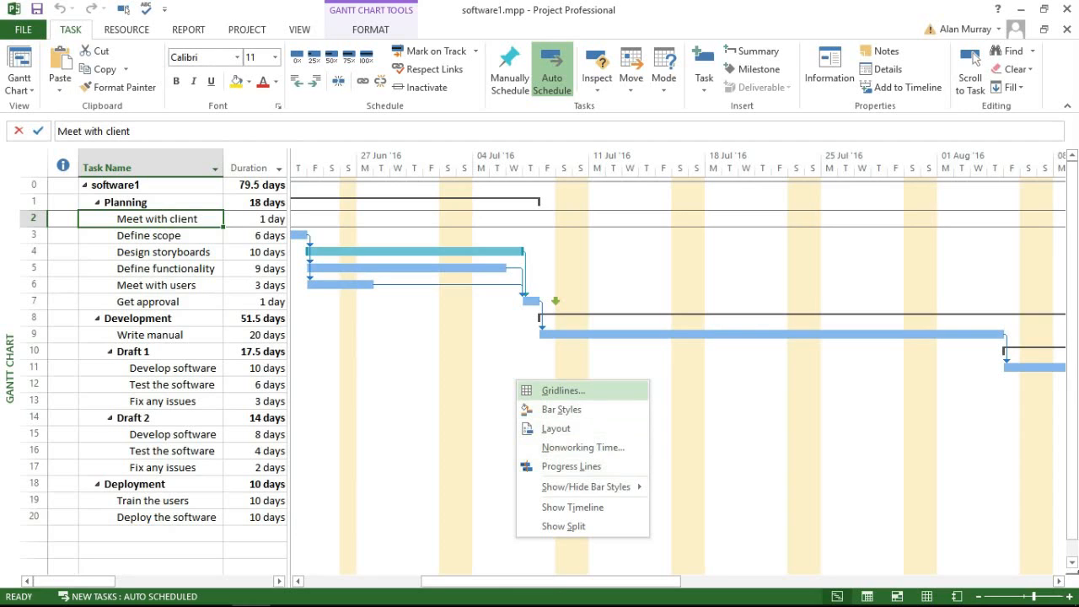
Select Bottom Tier Column as the line to change in the Gridlines dialog.
left_click(562, 390)
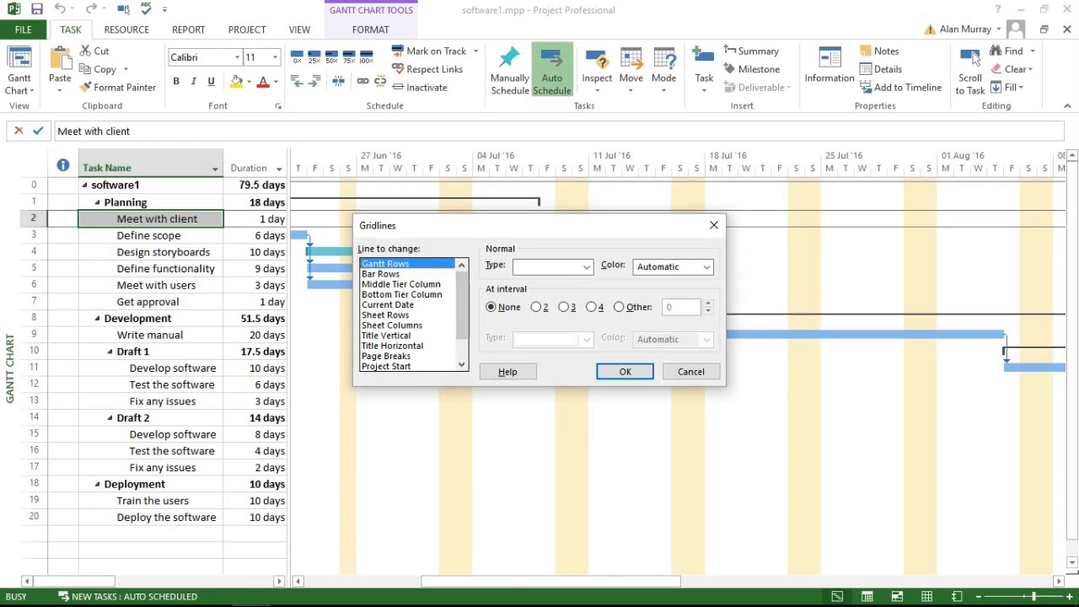
left_click(402, 293)
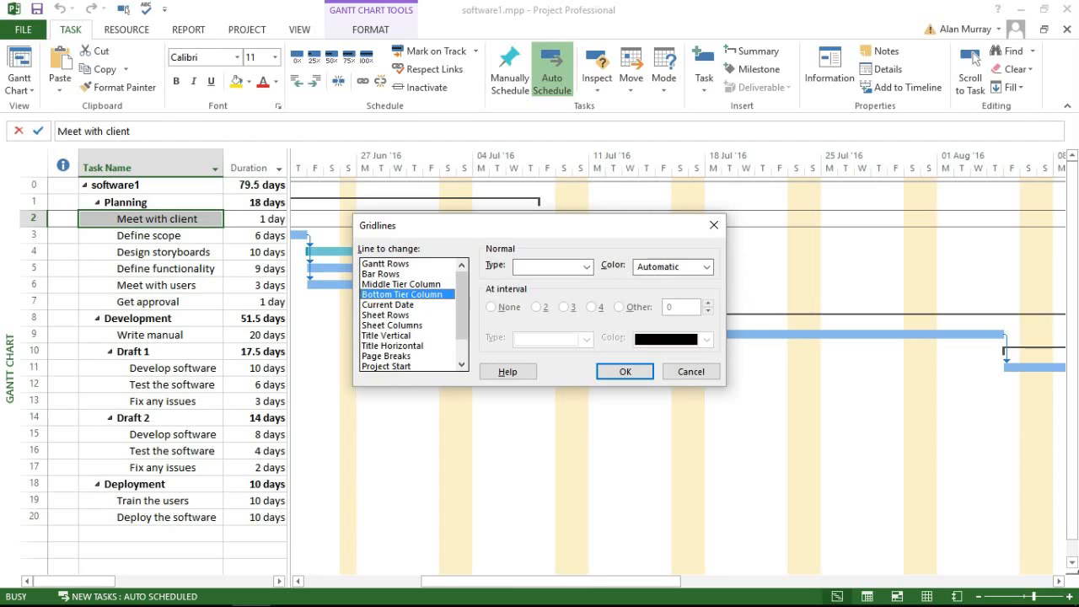
Give the Bottom Tier Column a dashed line type and apply it to the chart.
left_click(587, 266)
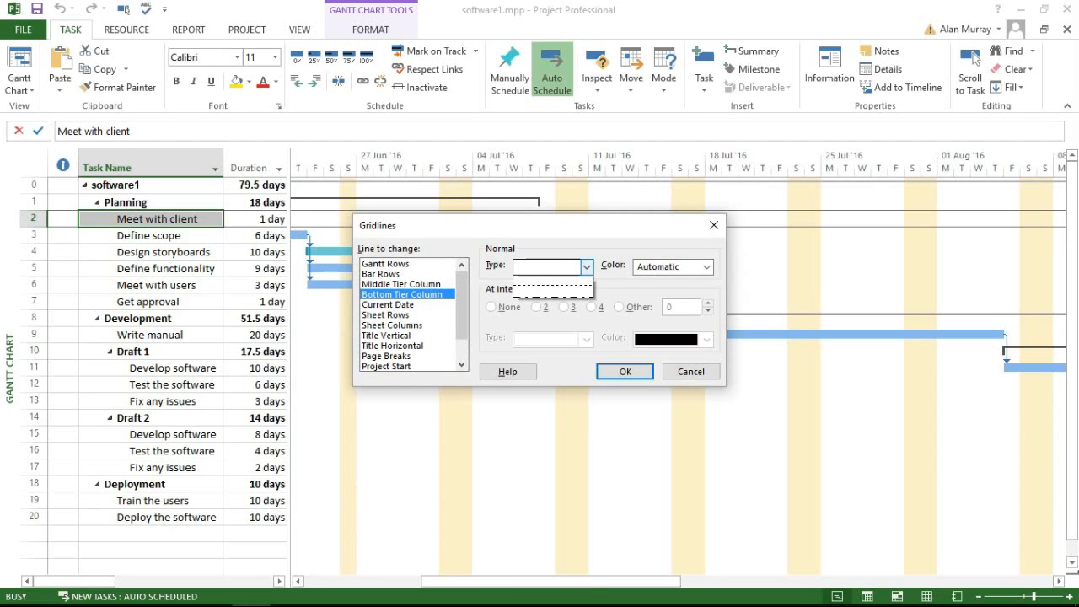
left_click(587, 266)
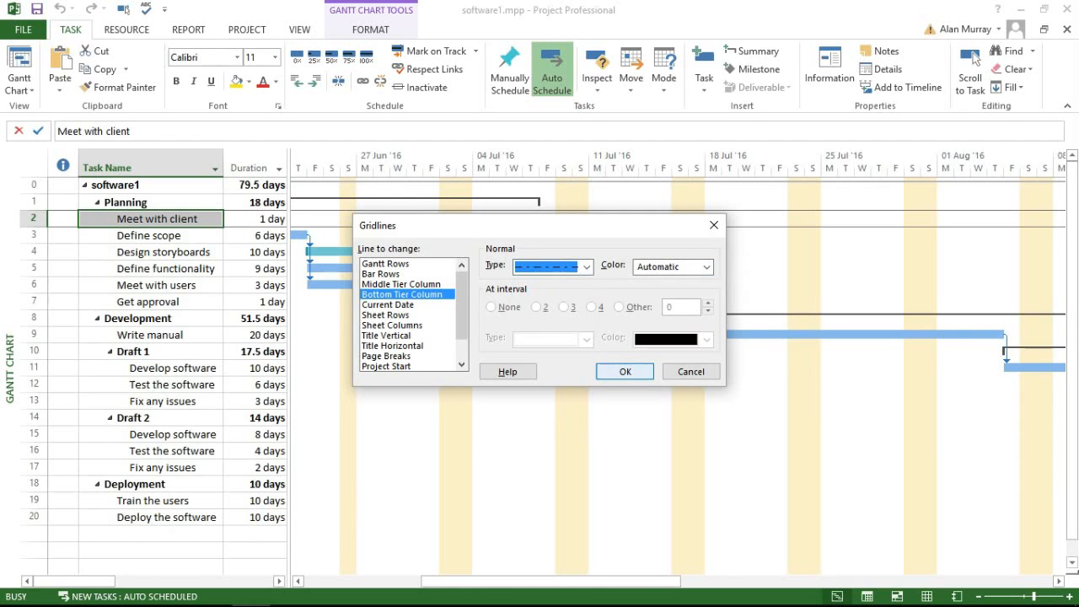
left_click(624, 372)
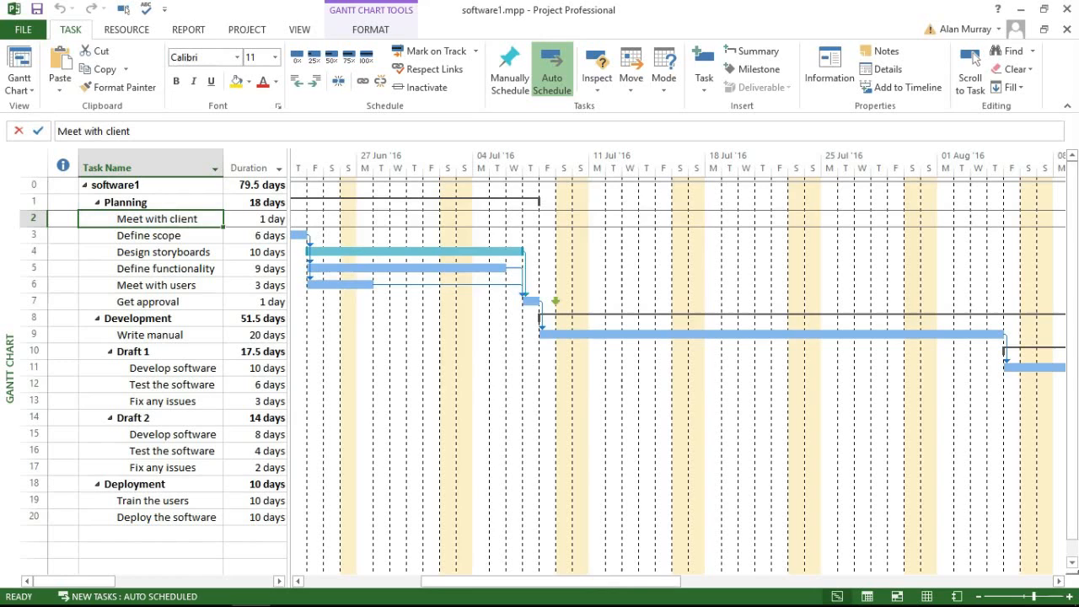